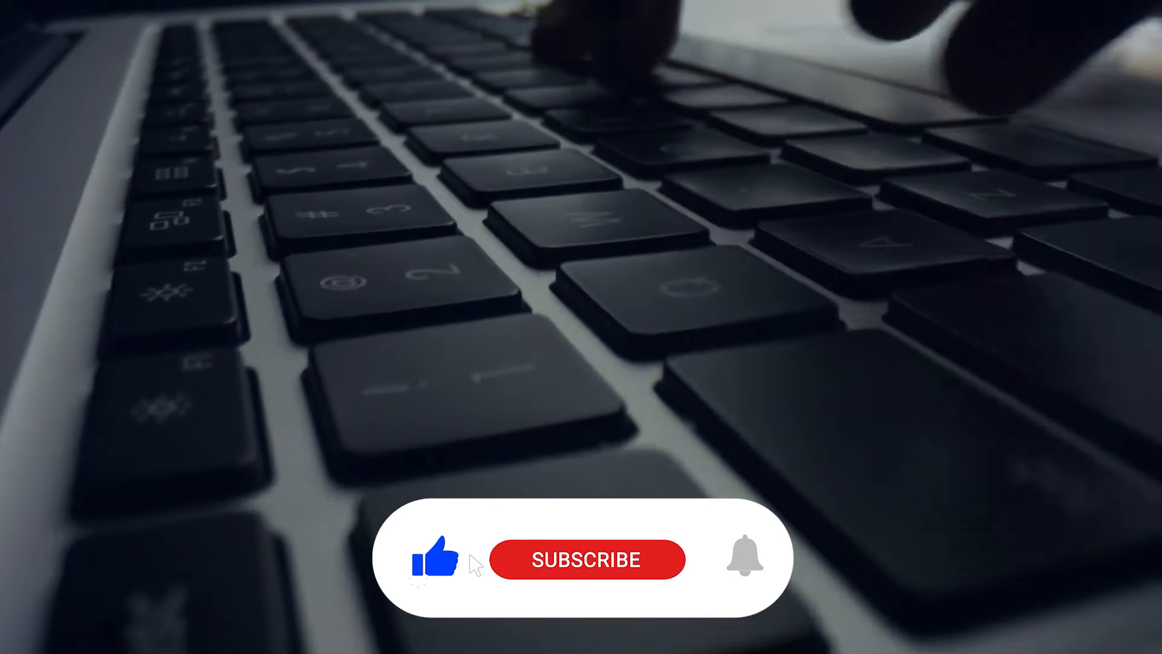
left_click(589, 561)
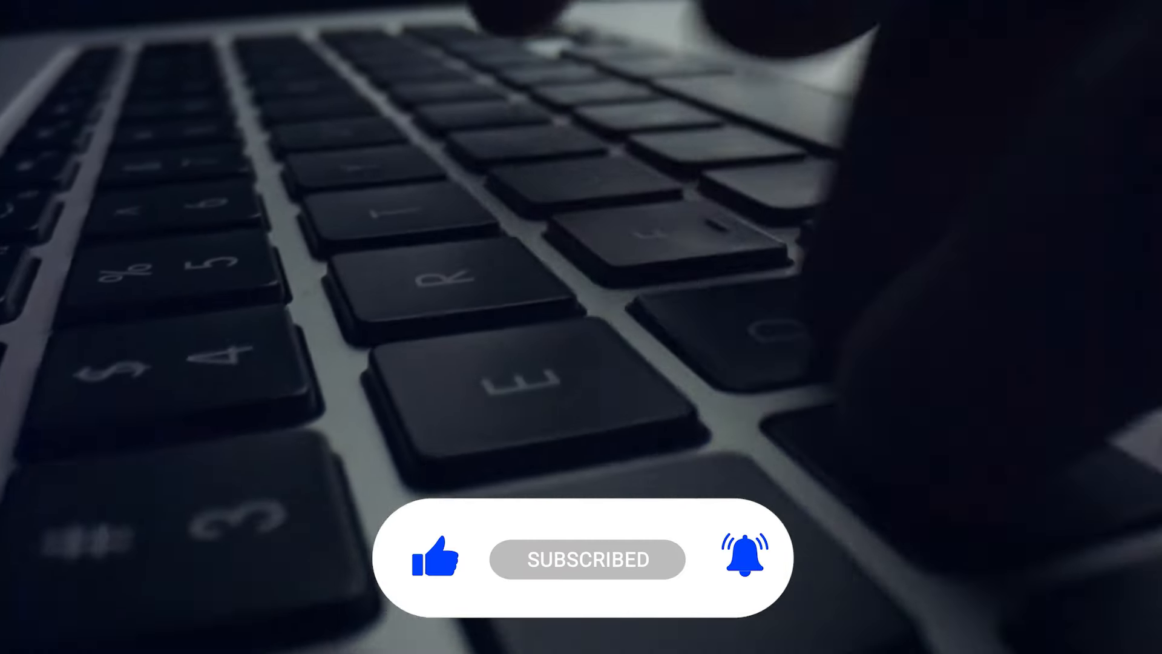